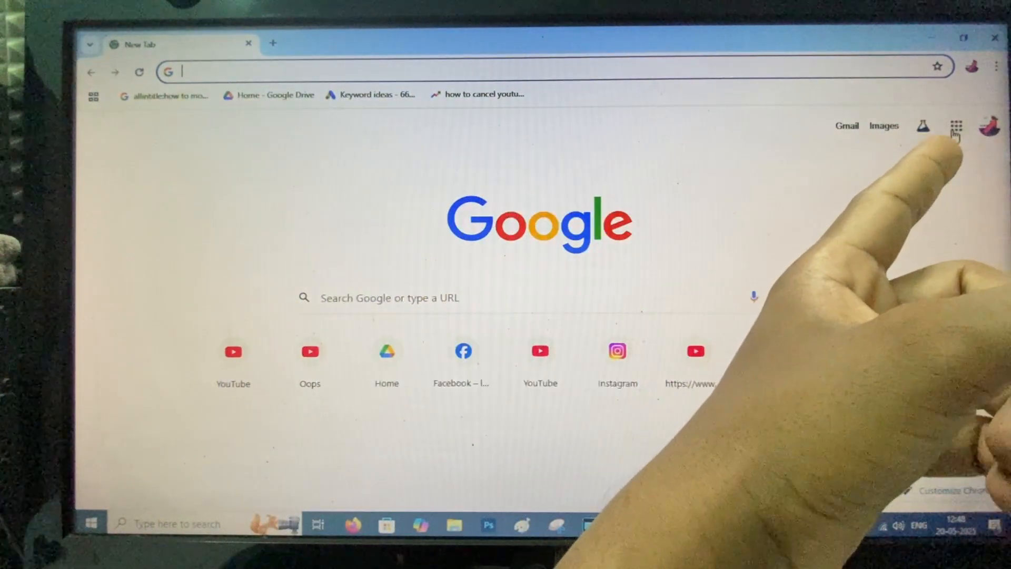
Step: Switch YouTube to the other channel account and open its YouTube Studio dashboard
left_click(958, 127)
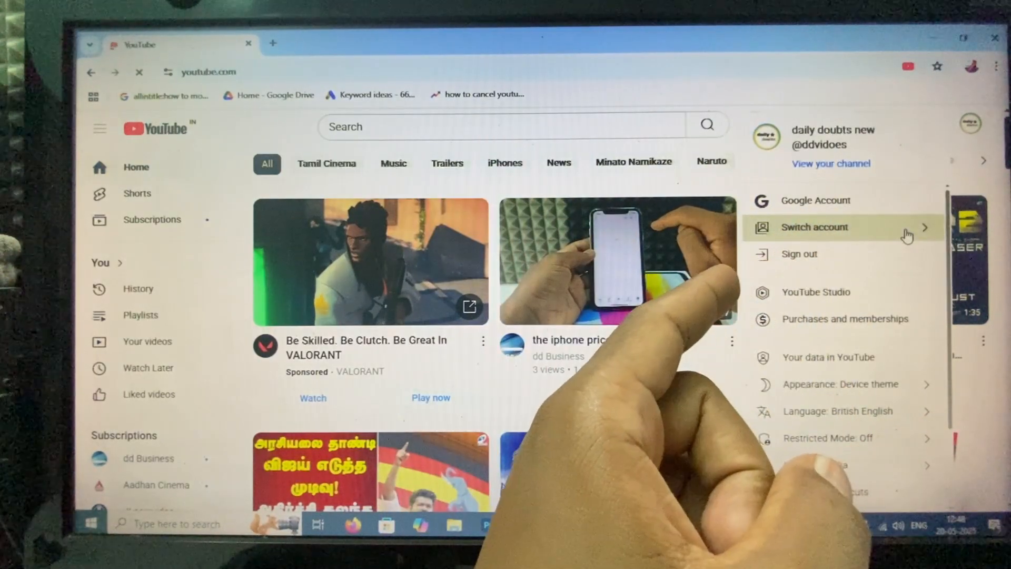
left_click(814, 228)
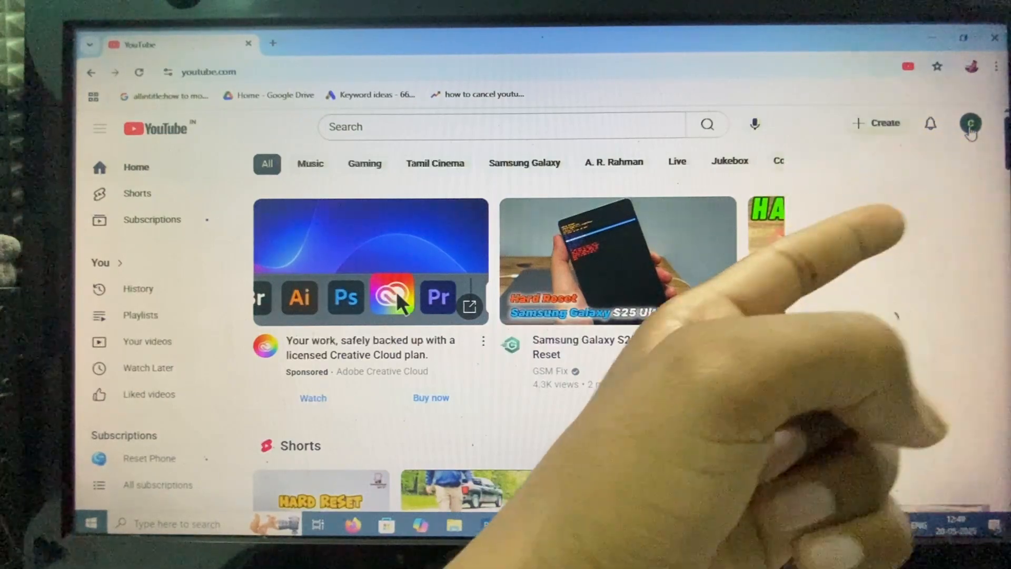
left_click(970, 123)
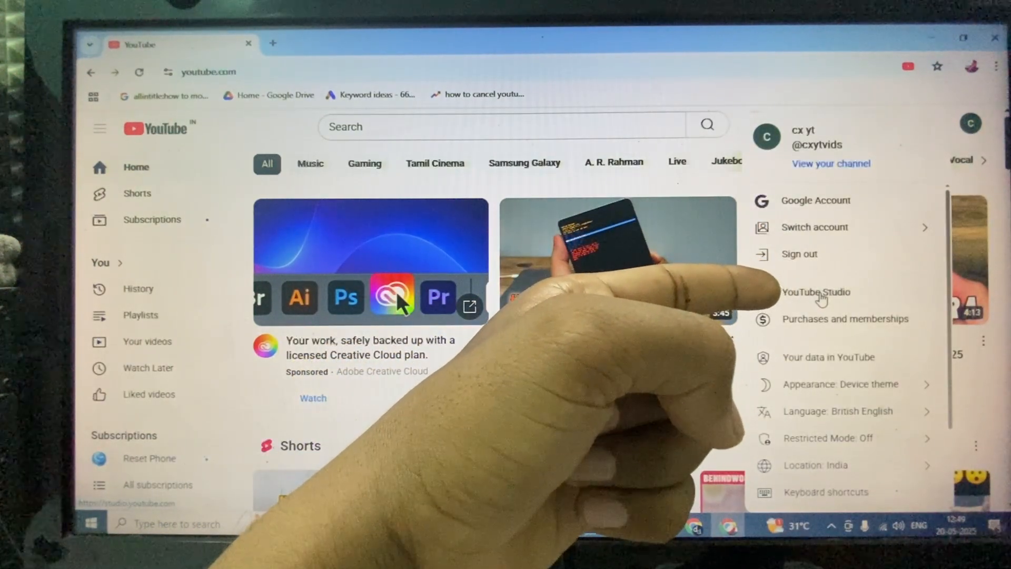
left_click(815, 292)
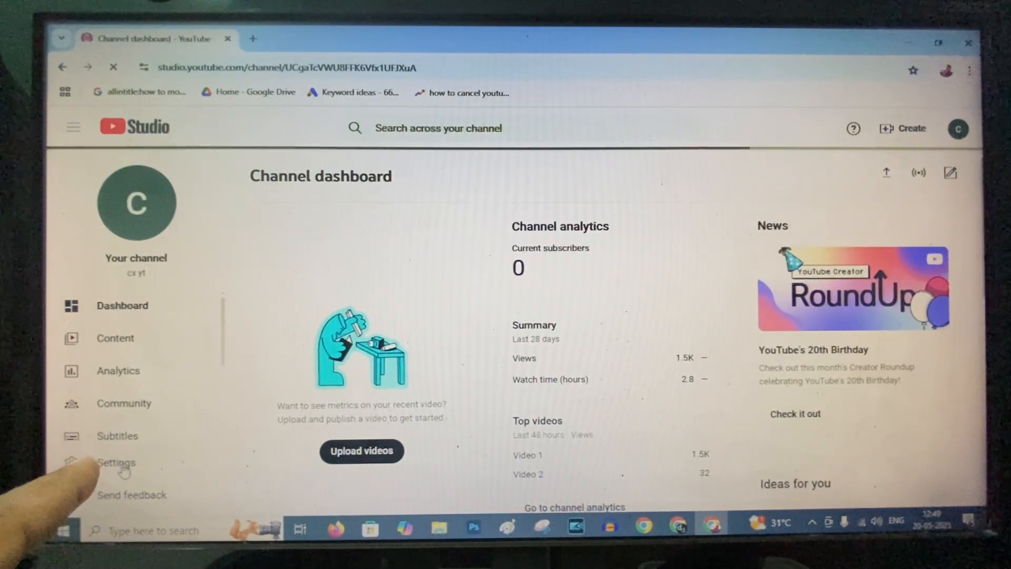
Step: Set the channel's upload default visibility to Private in Settings
left_click(117, 464)
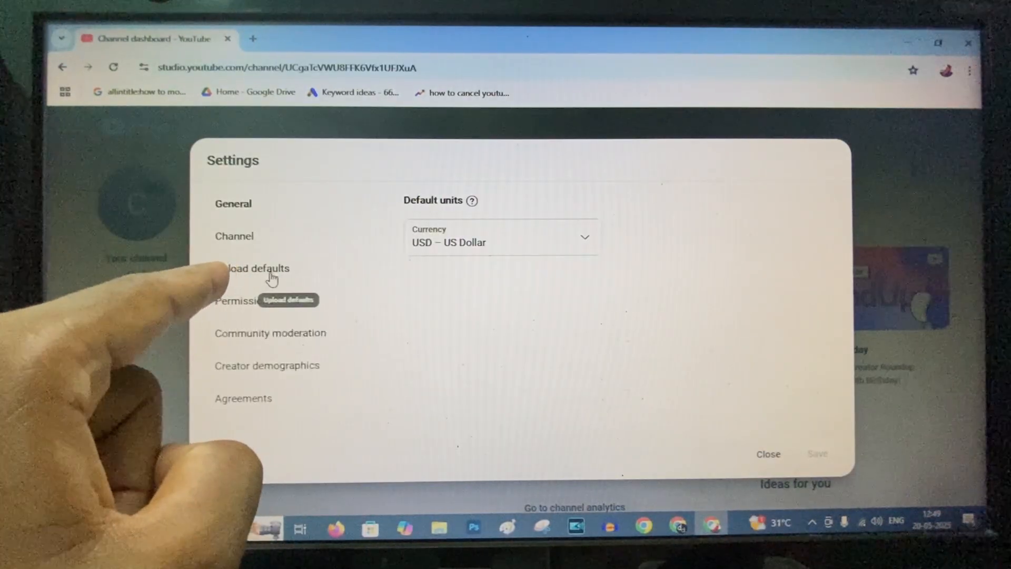
left_click(252, 268)
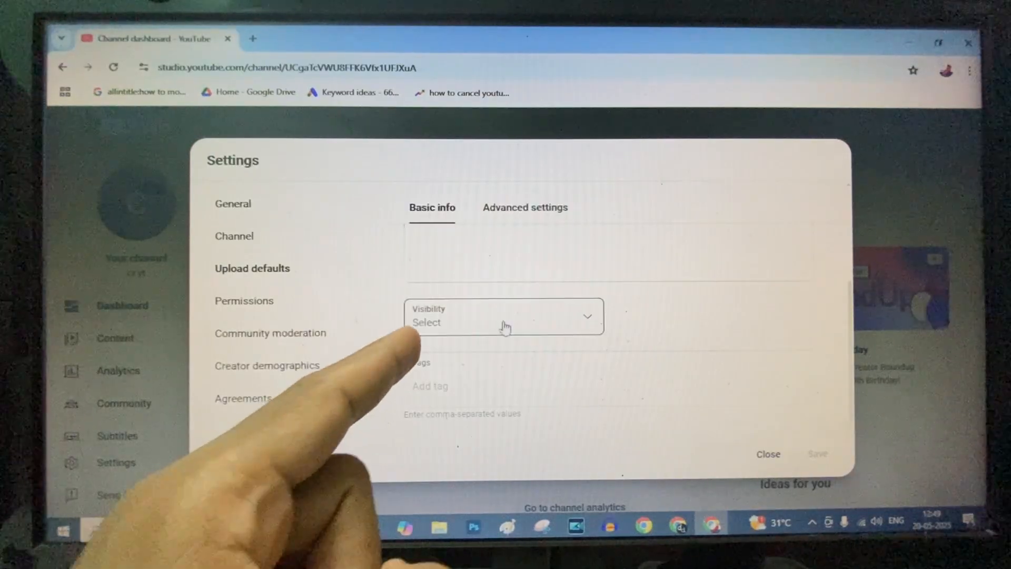
left_click(505, 317)
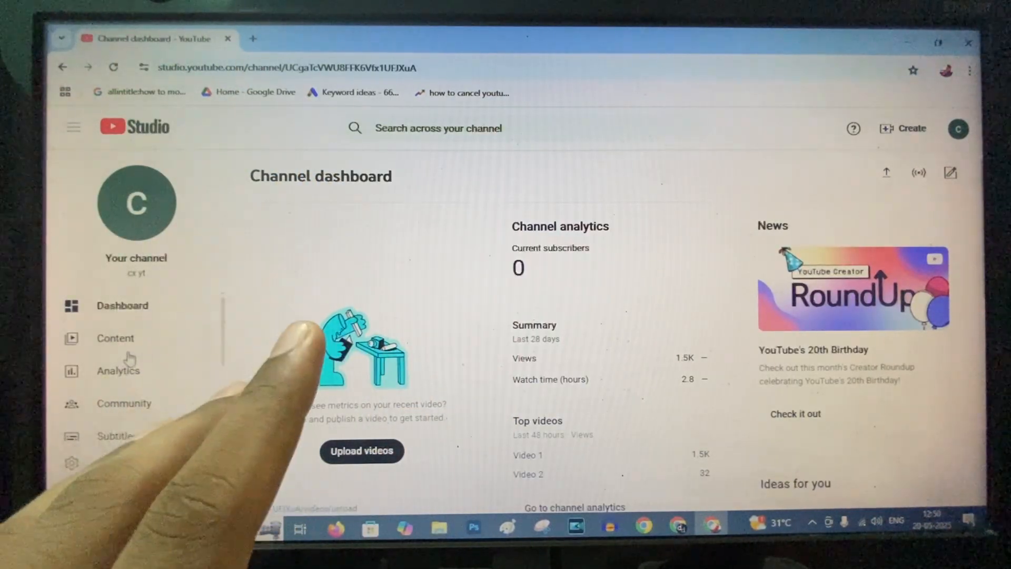
Step: Set Video 4 and the channel's Shorts to Private visibility from the Content list
left_click(116, 338)
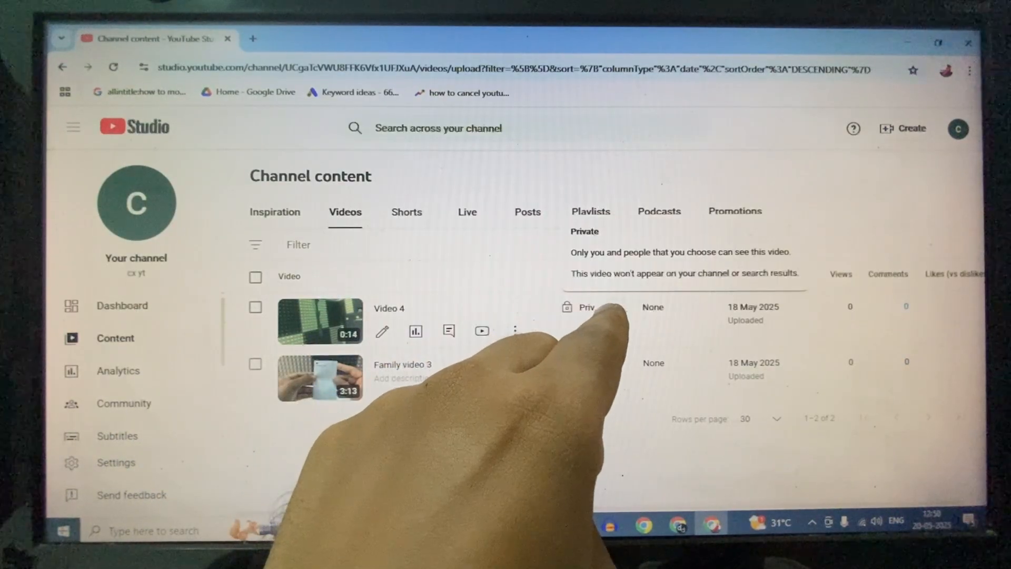
left_click(584, 308)
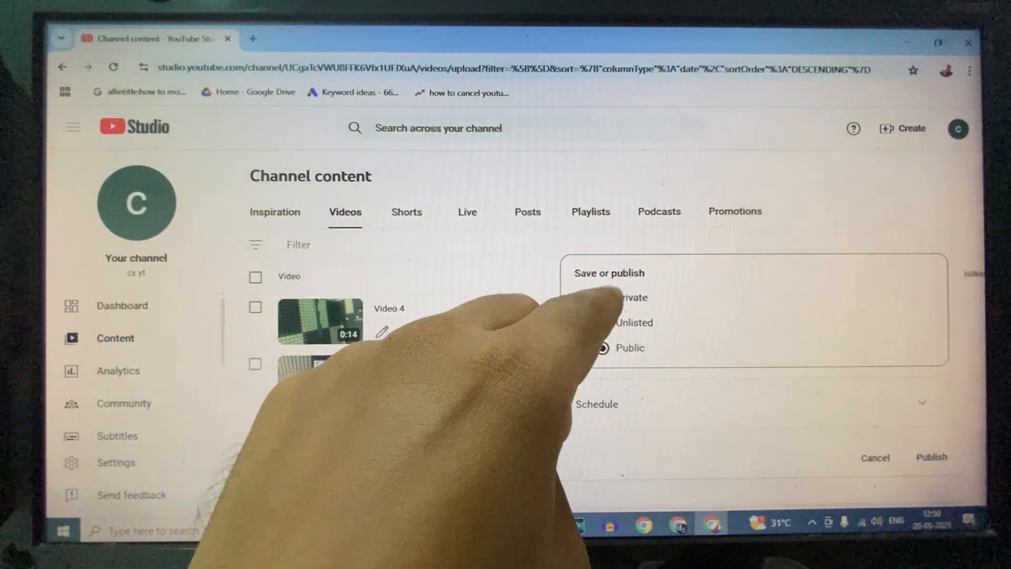
left_click(601, 268)
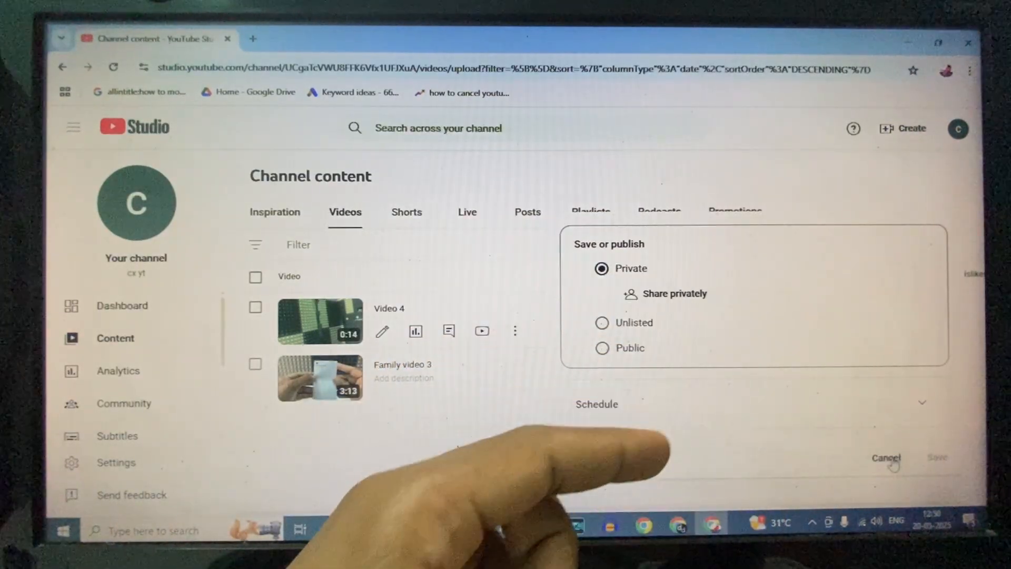
left_click(886, 457)
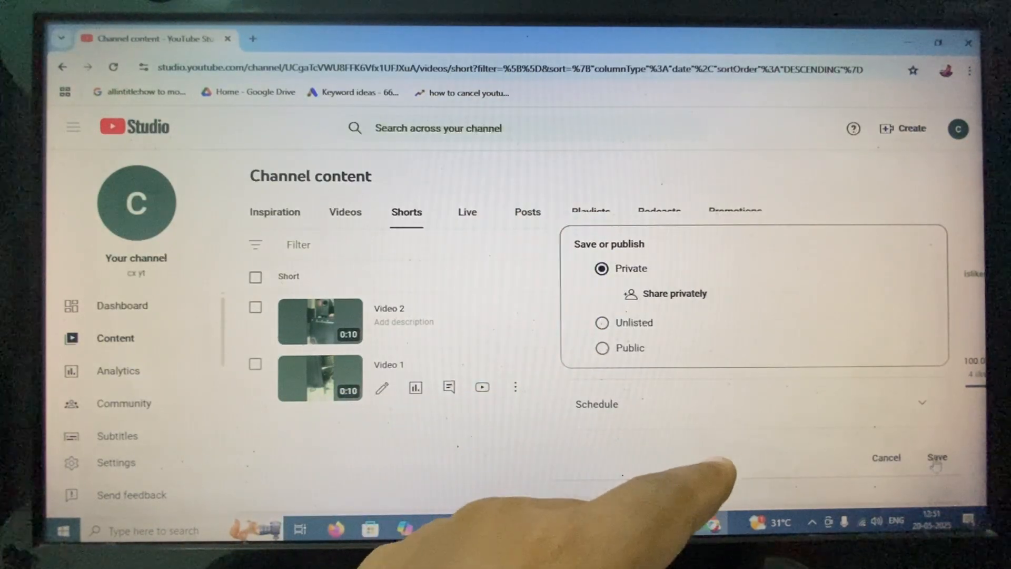
left_click(938, 456)
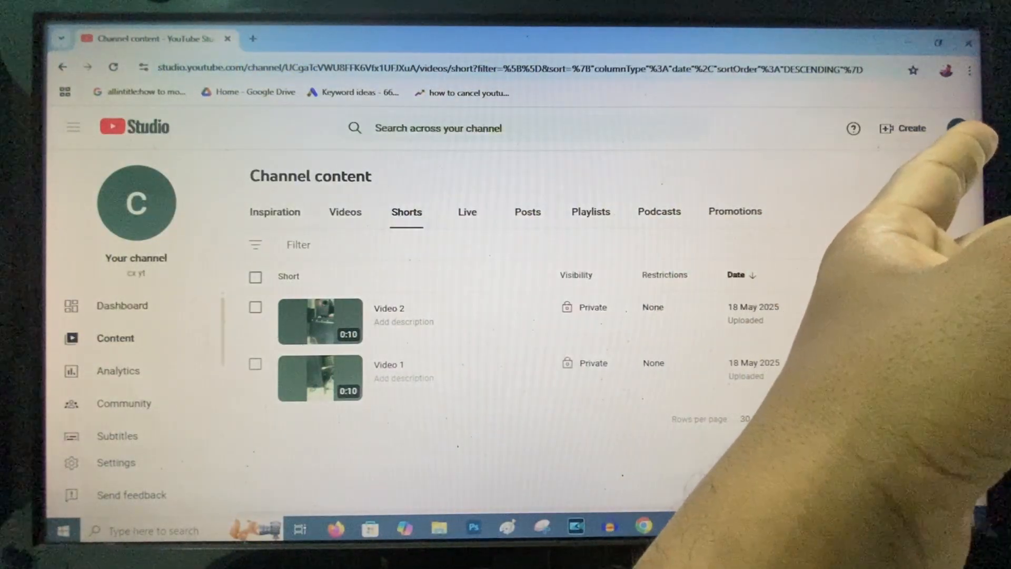
Step: Open the channel's public page, then its Google Account settings from the avatar menu
left_click(958, 128)
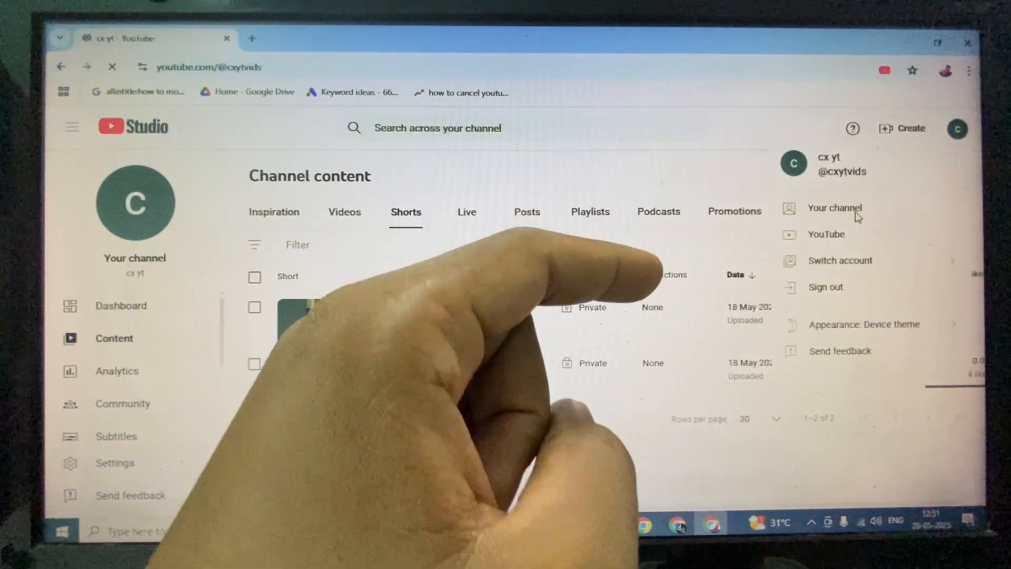
left_click(834, 207)
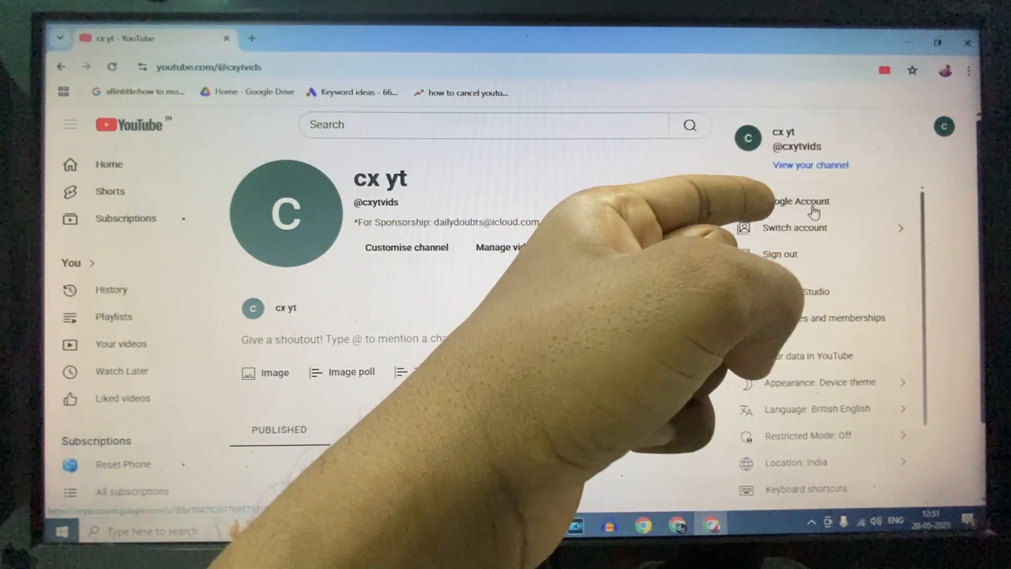
left_click(799, 201)
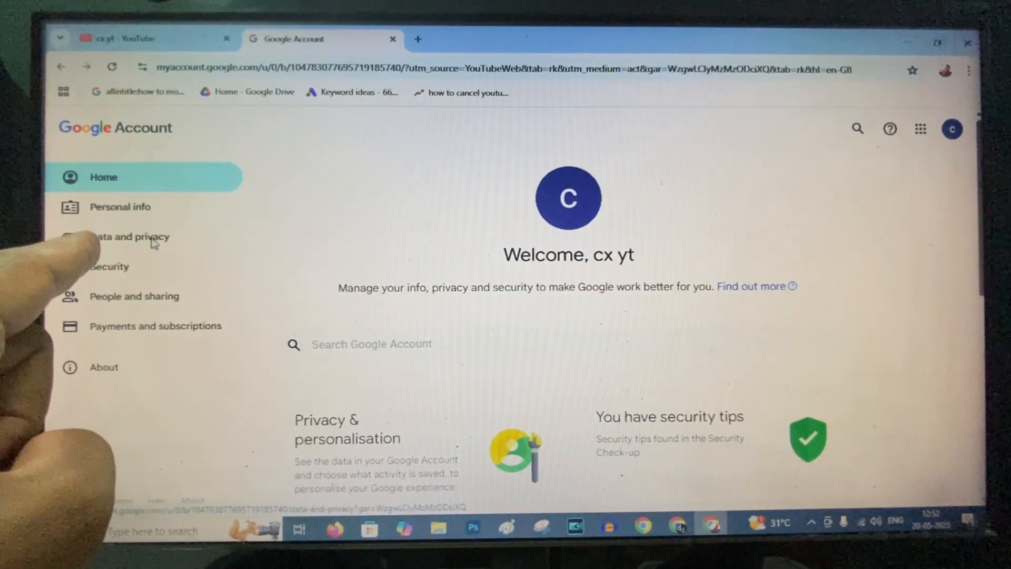
Step: Go to Data and privacy and scroll down to 'Delete a Google service'
left_click(130, 237)
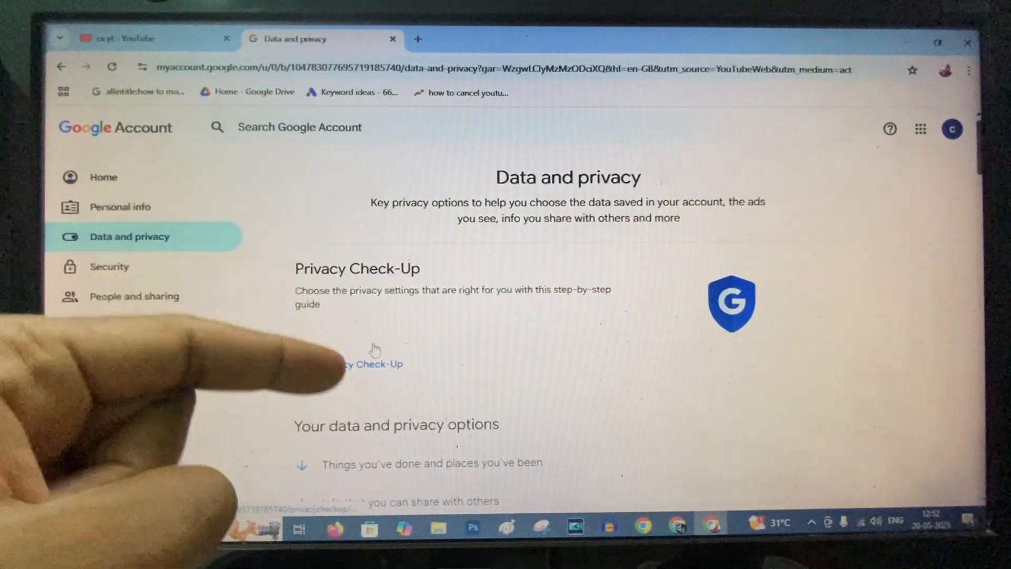
scroll("down", 3)
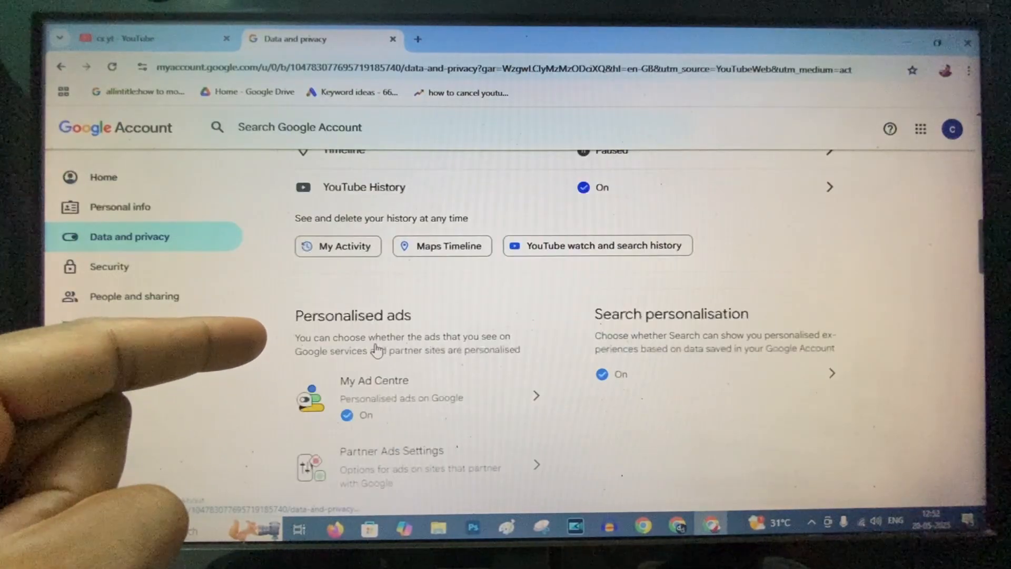
scroll("down", 3)
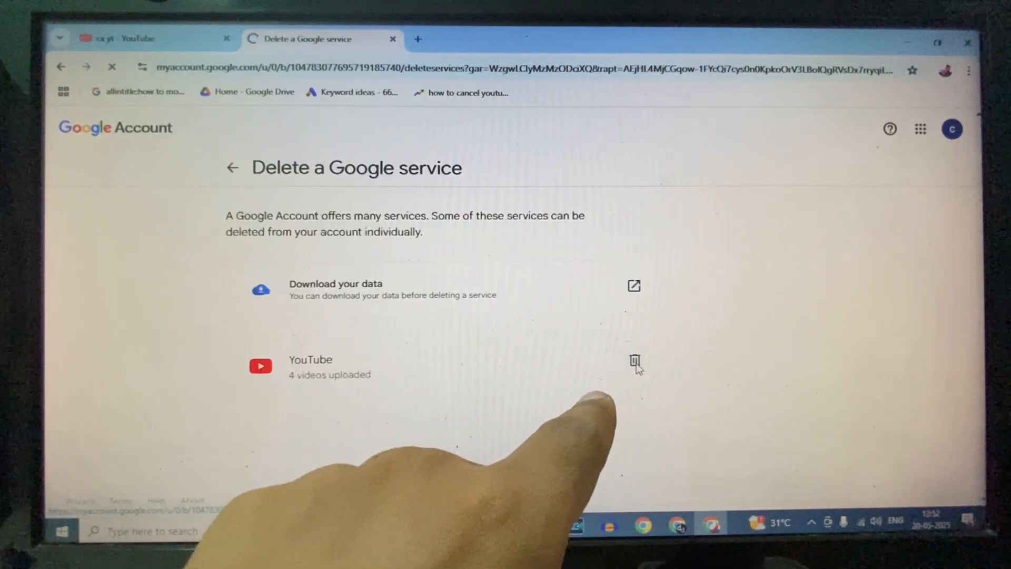
Step: Hide all the channel's YouTube content, confirming videos and playlists become private
left_click(633, 363)
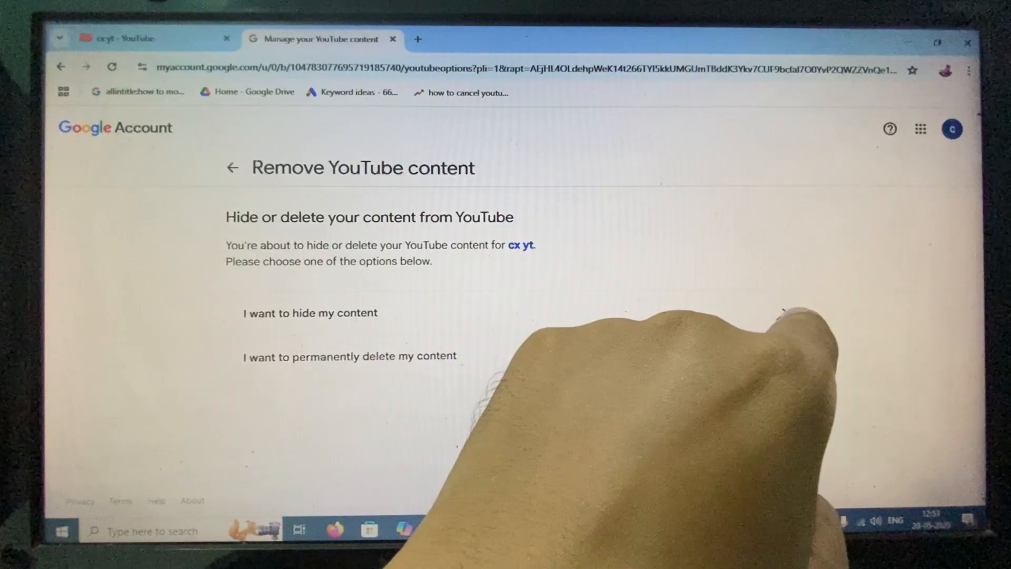
left_click(309, 313)
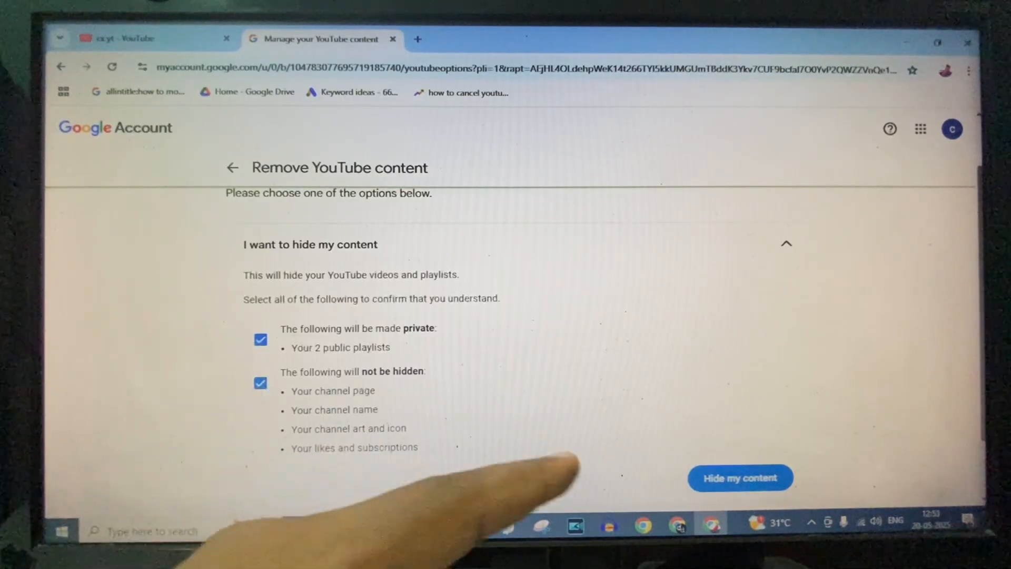
left_click(742, 477)
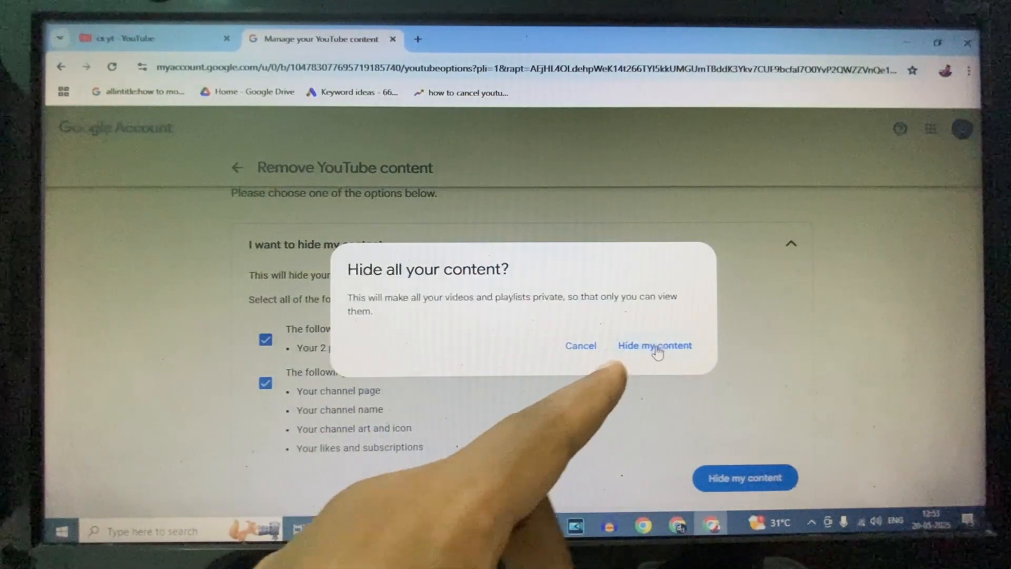
left_click(655, 345)
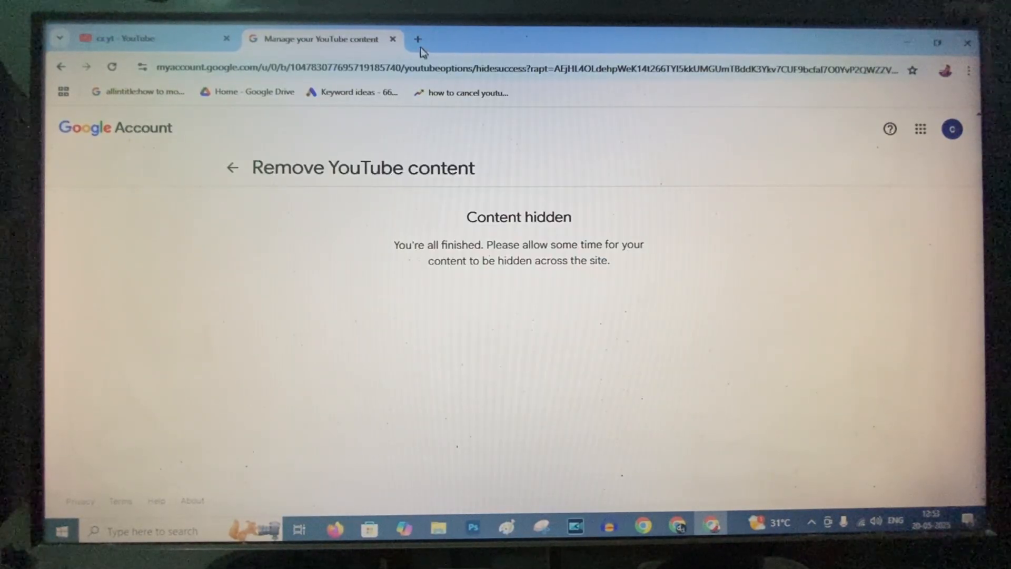
Step: Open studio.youtube.com in a new browser tab
left_click(419, 38)
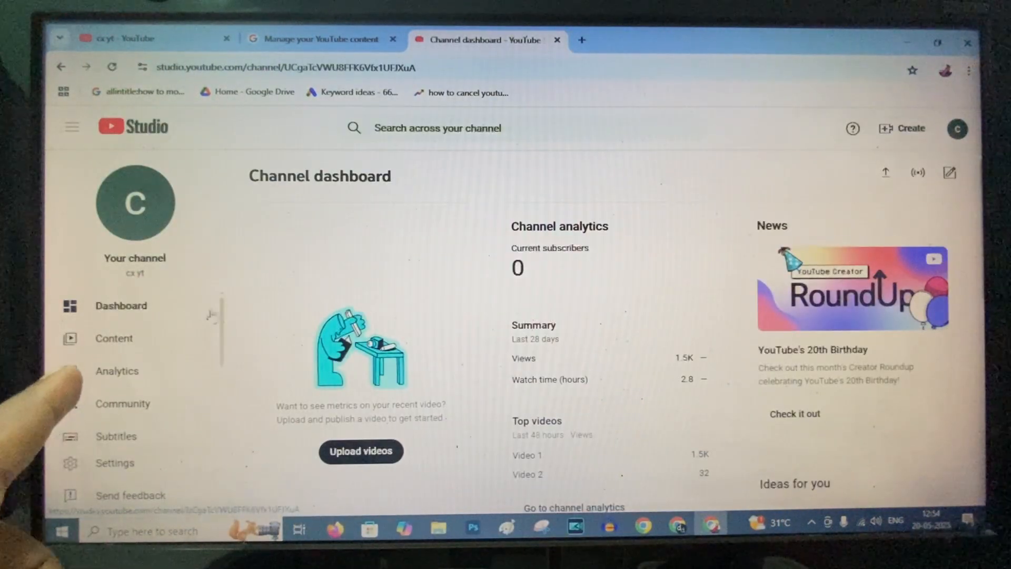
Step: Make the short Video 1 Unlisted and copy its shareable link
left_click(114, 338)
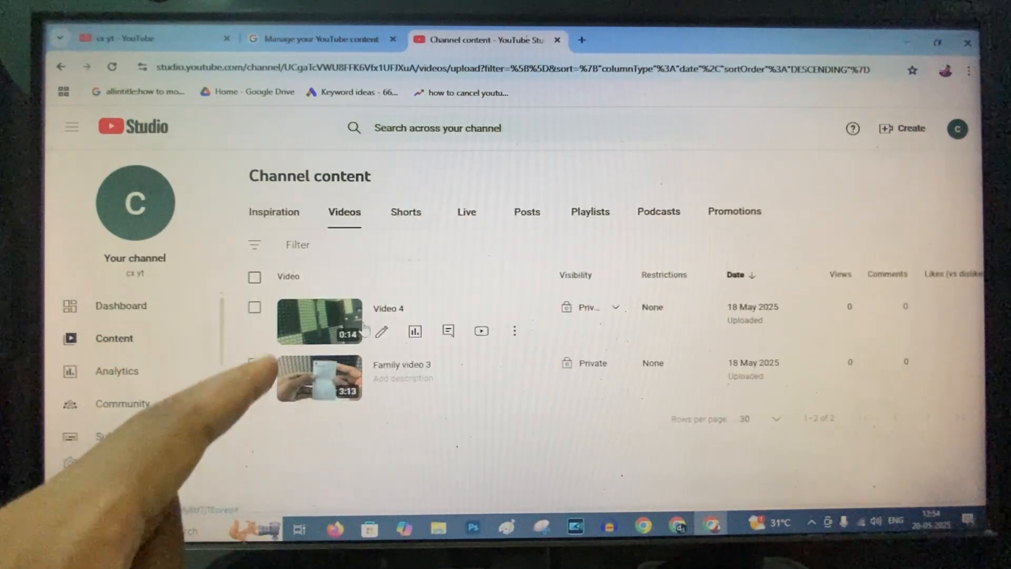
left_click(406, 213)
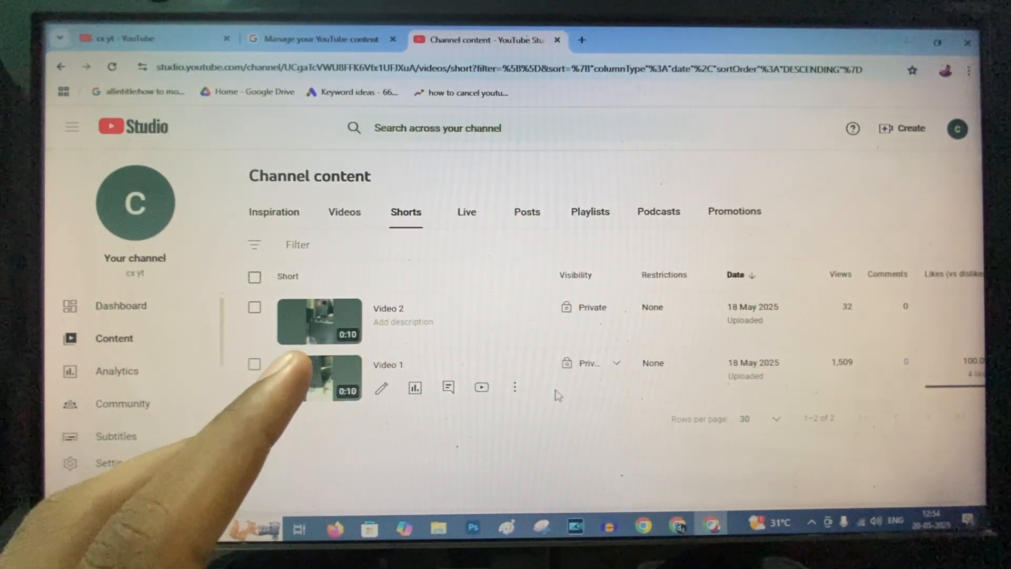
mouse_move(619, 366)
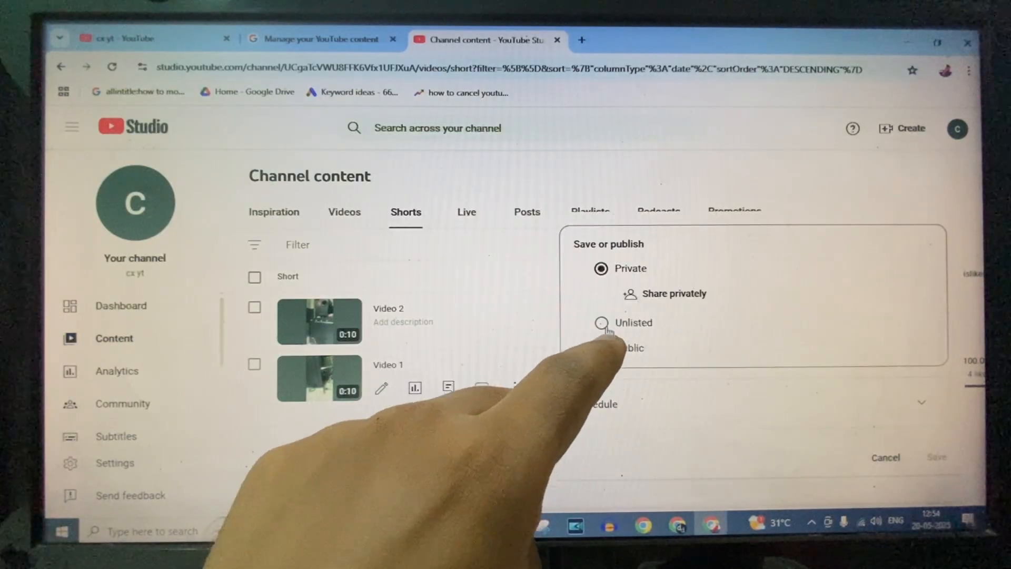
left_click(600, 322)
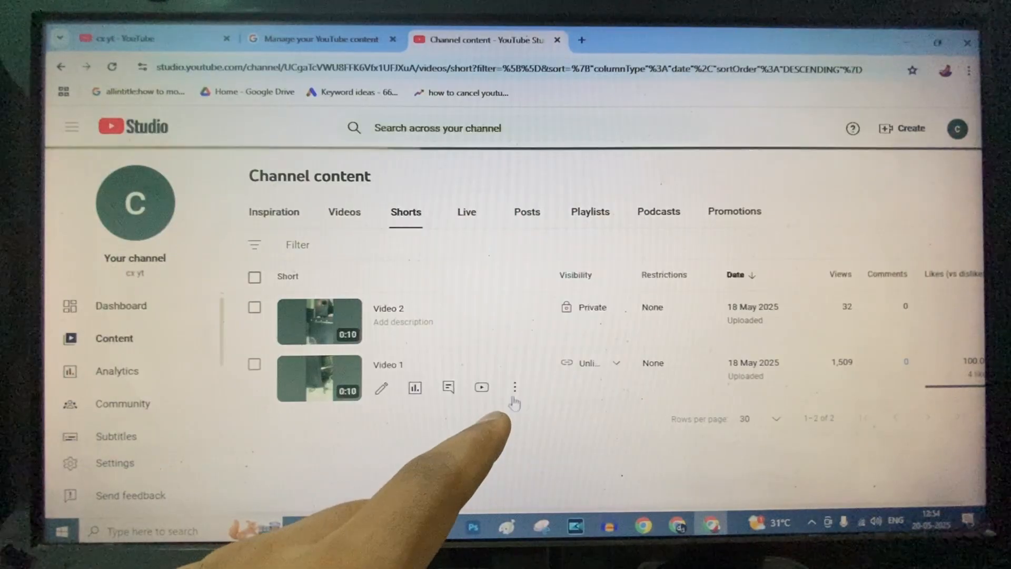
left_click(514, 387)
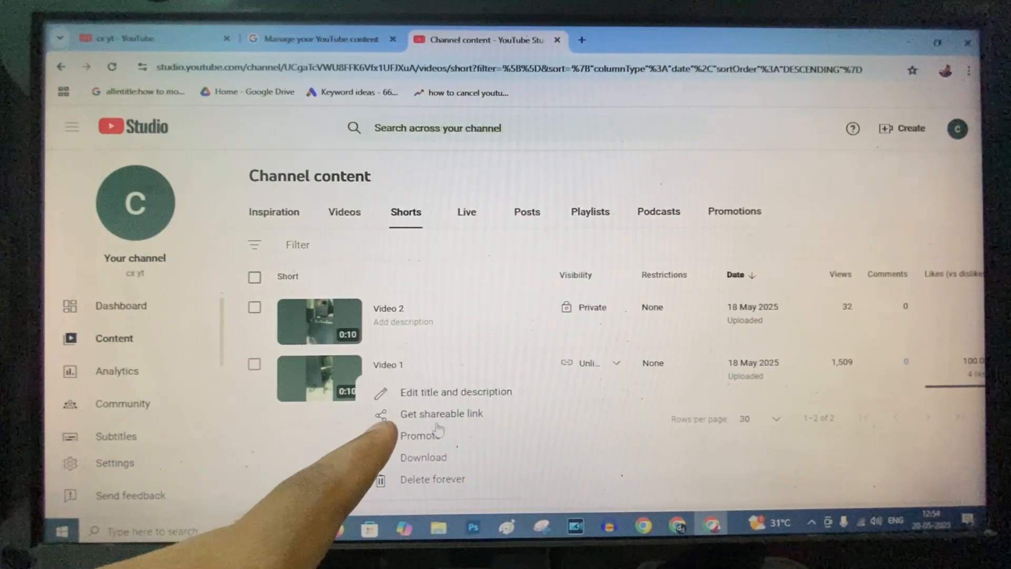
left_click(441, 413)
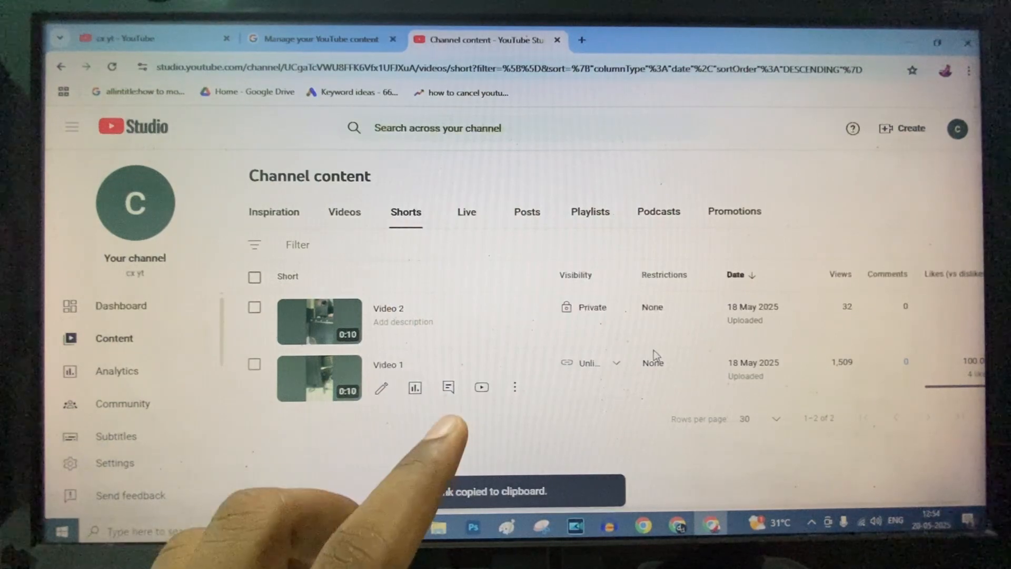
left_click(589, 362)
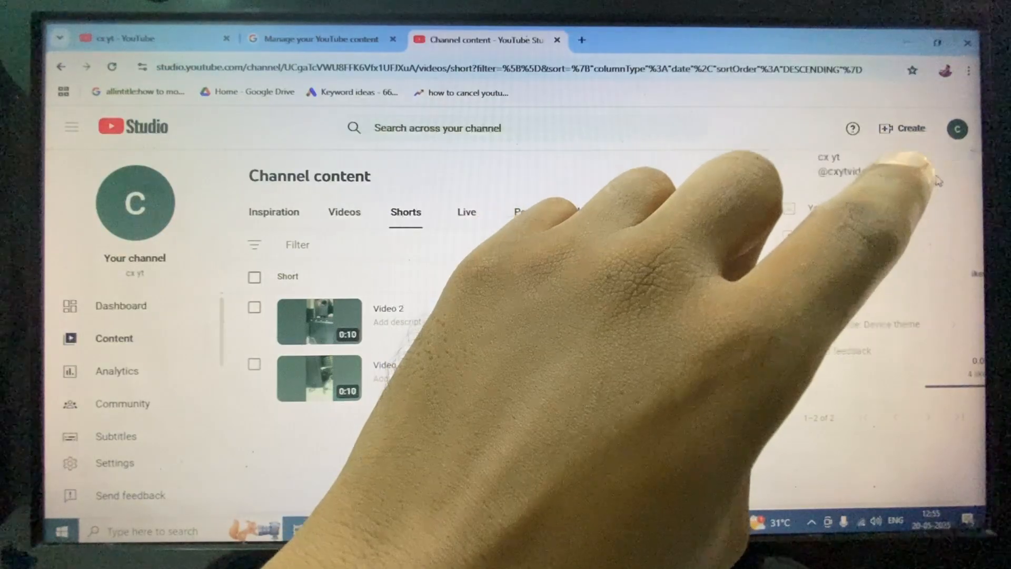
left_click(962, 128)
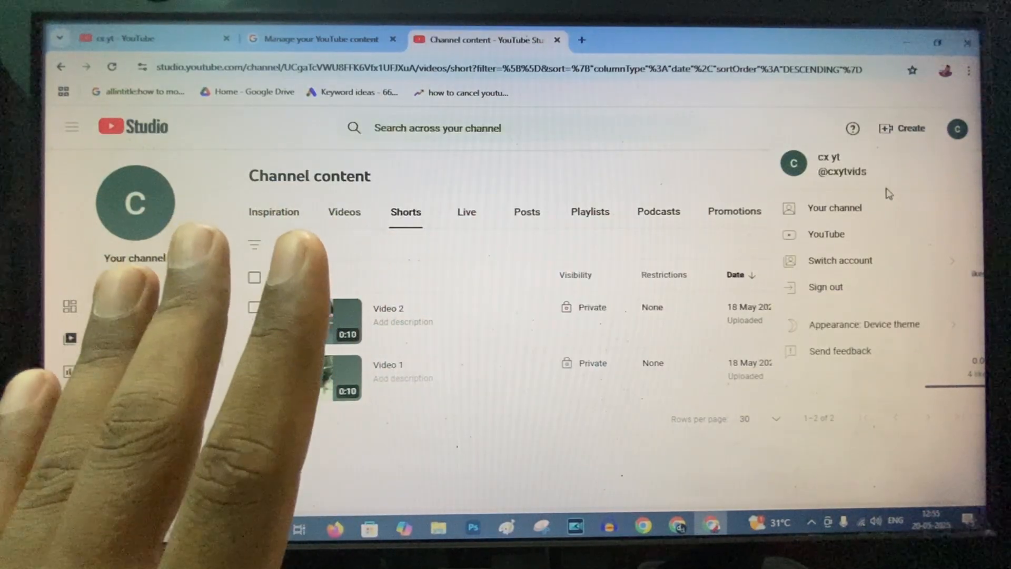
left_click(70, 126)
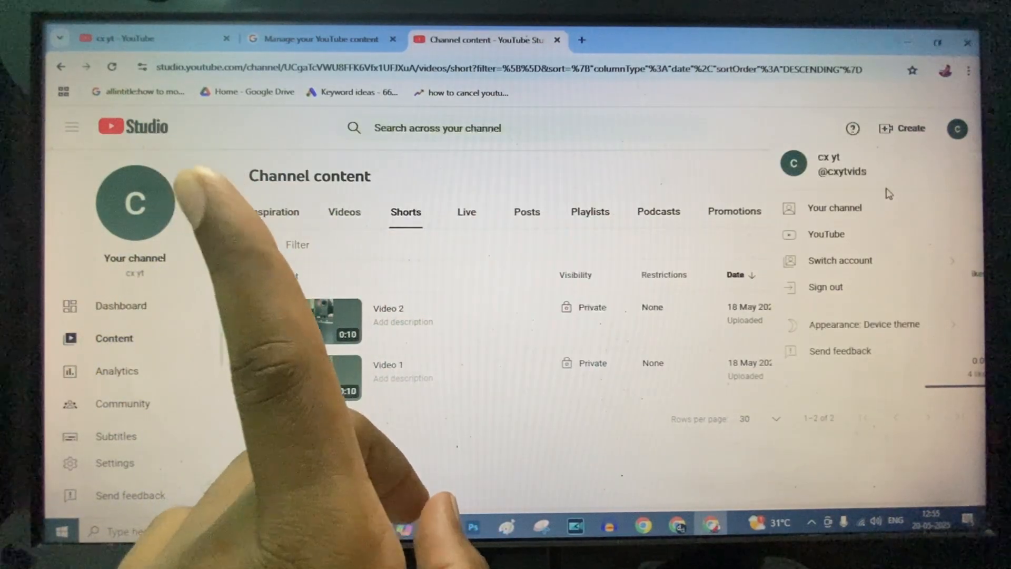